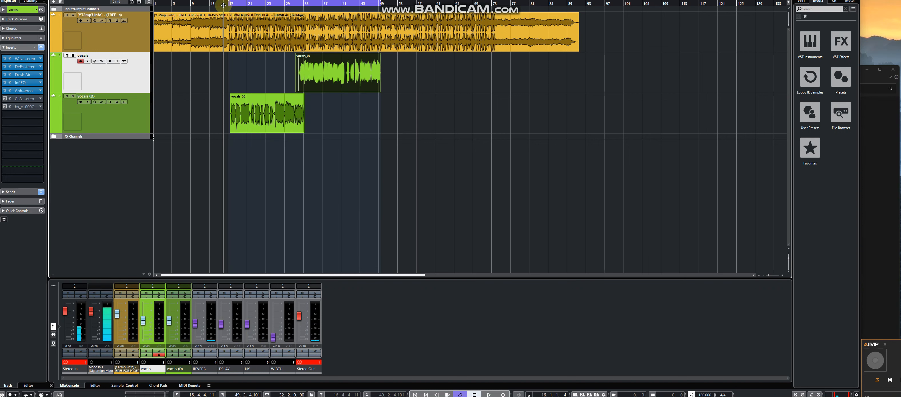
Start playback so the beat and both vocal tracks sound through the mixer
left_click(490, 394)
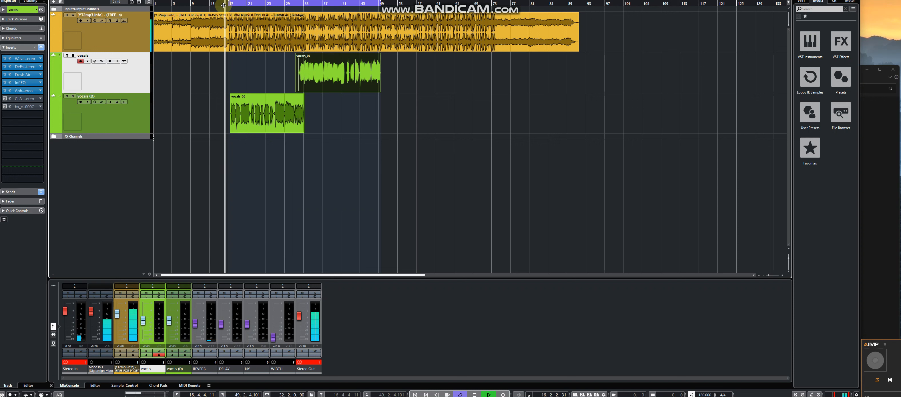